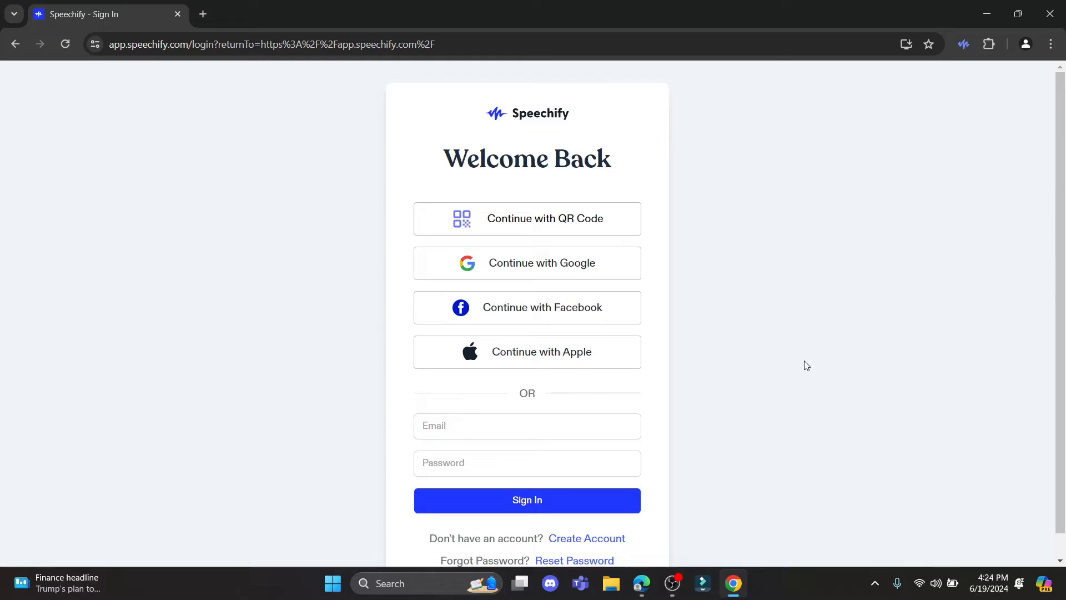
mouse_move(569, 35)
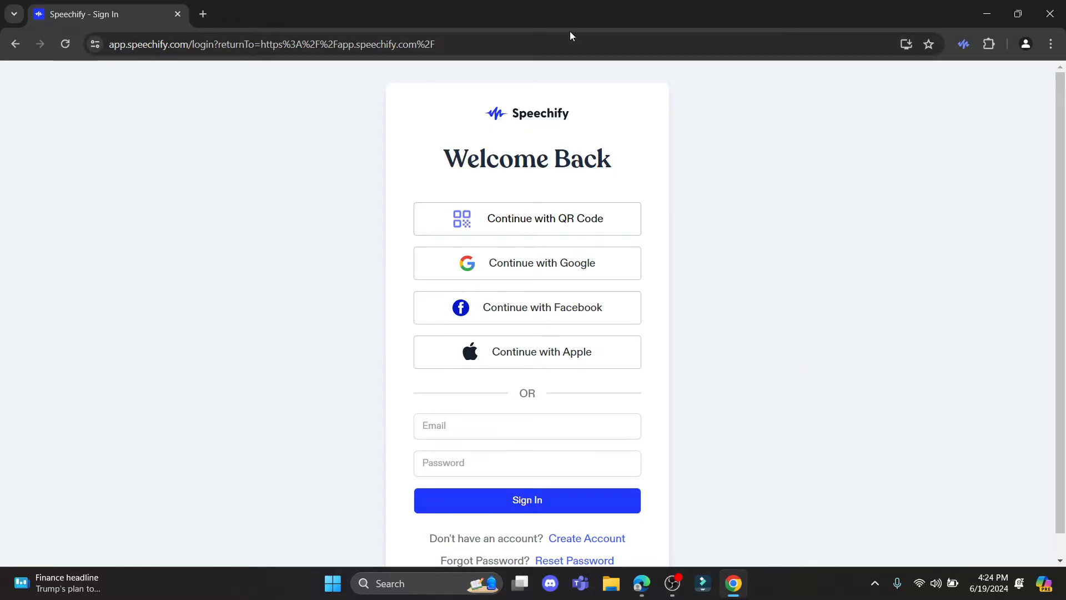
mouse_move(251, 115)
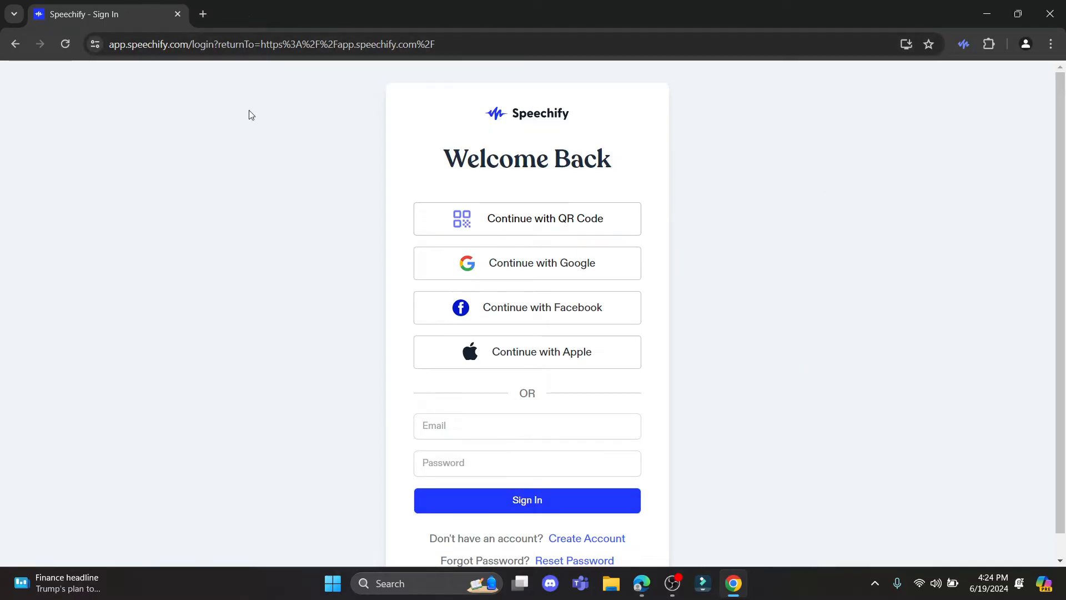
mouse_move(963, 43)
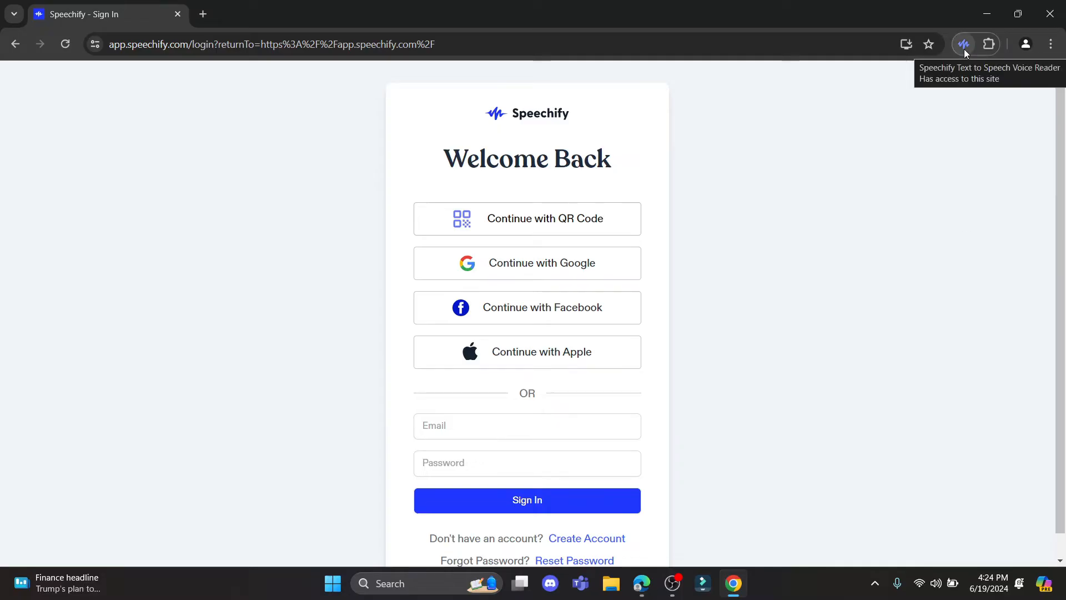
mouse_move(970, 56)
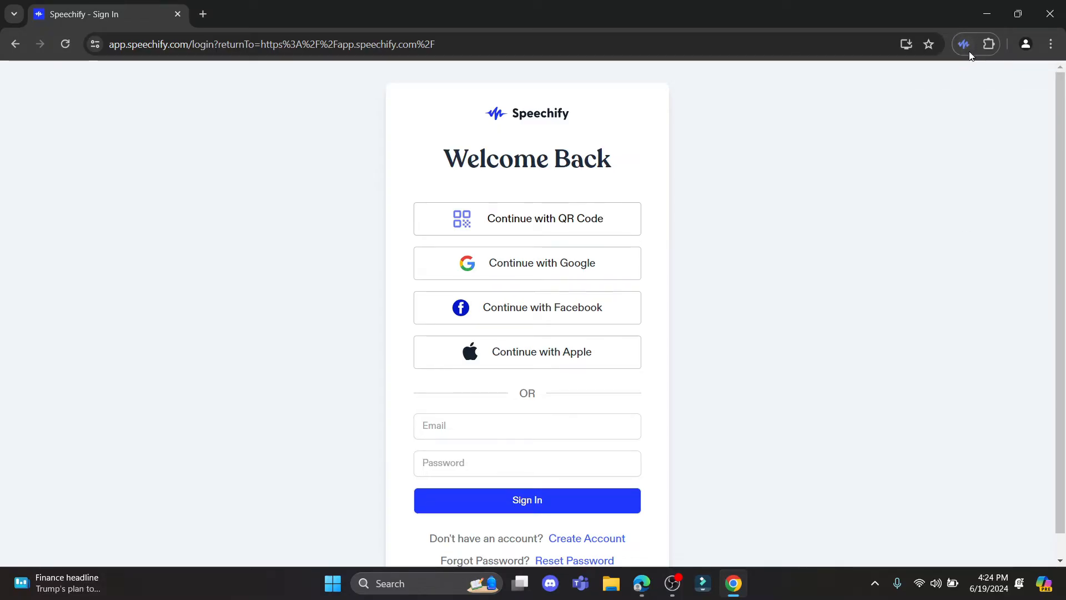
- Bring up the pinned Speechify Text to Speech extension's options from the Chrome toolbar
left_click(988, 44)
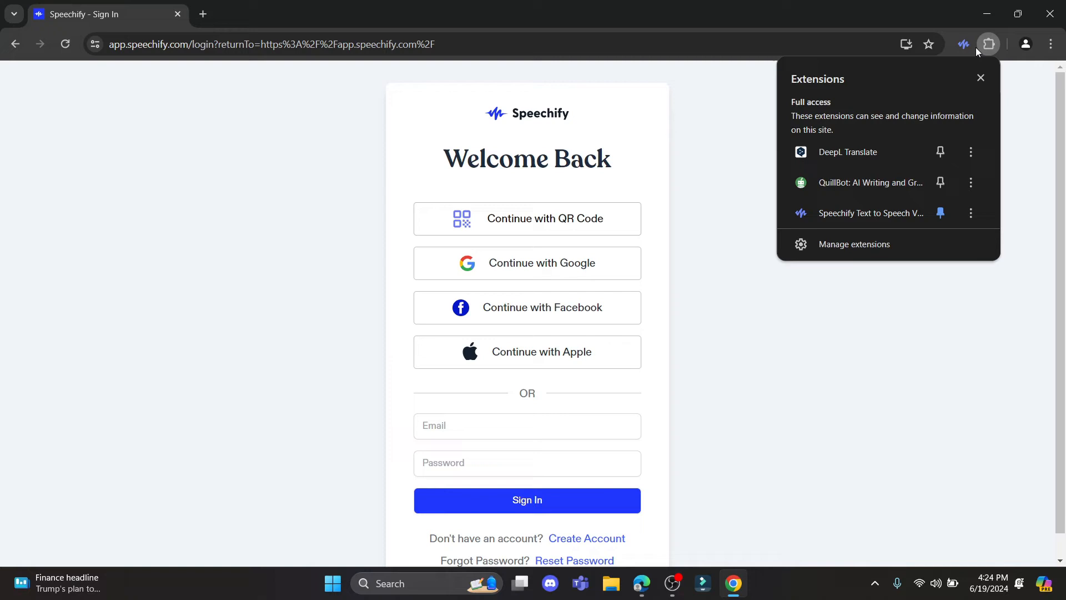
left_click(988, 44)
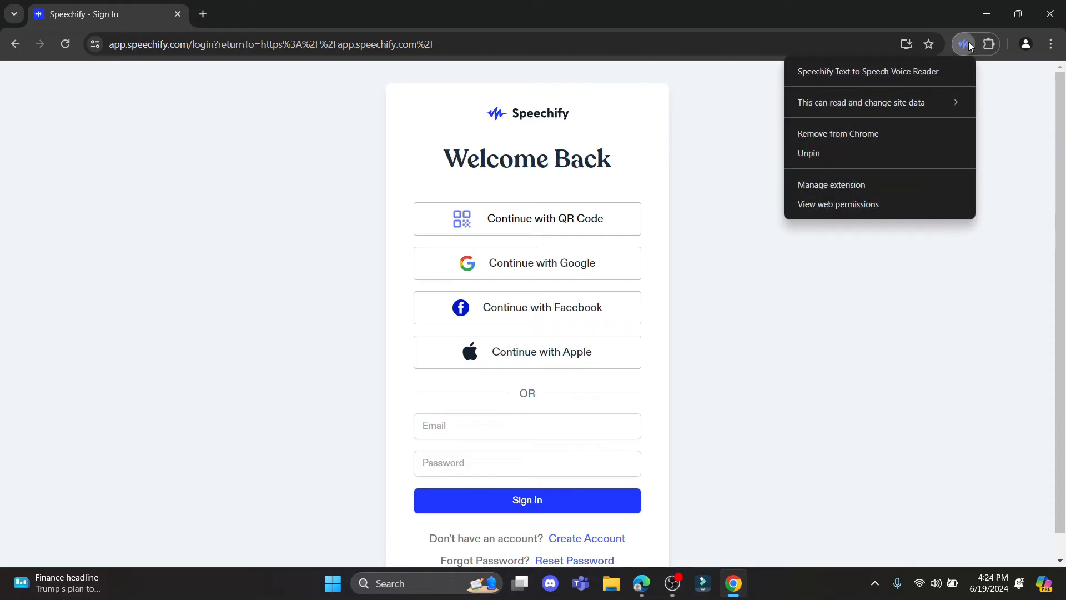
mouse_move(1000, 73)
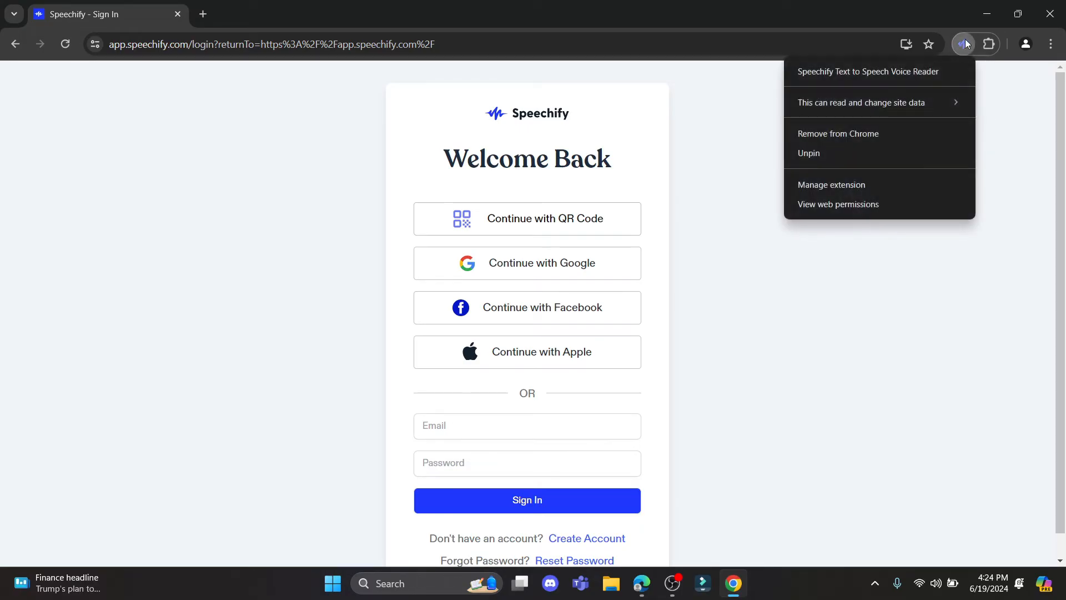
mouse_move(869, 133)
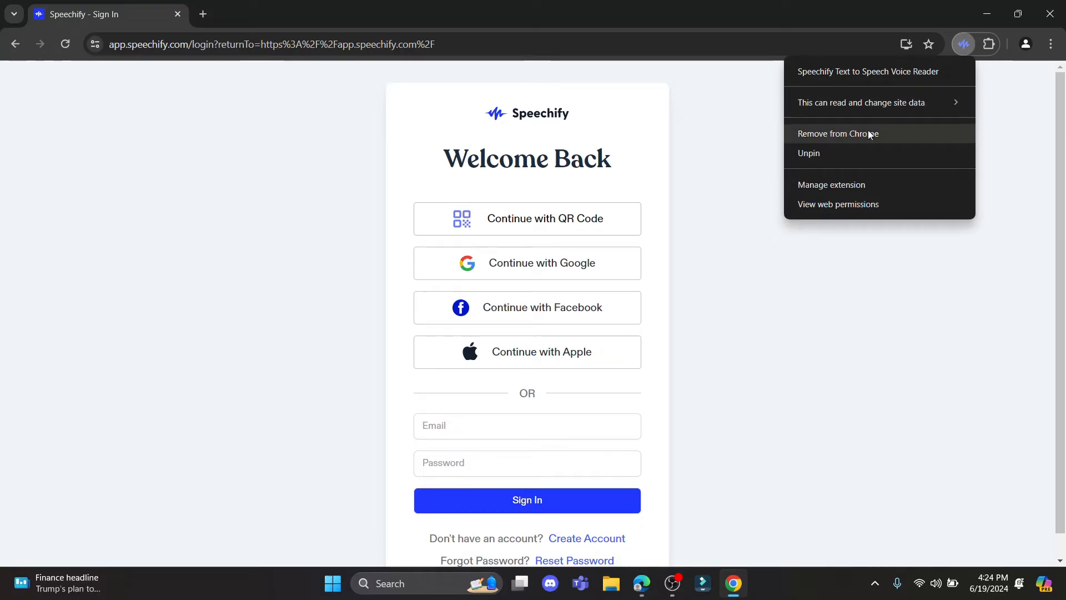
mouse_move(858, 134)
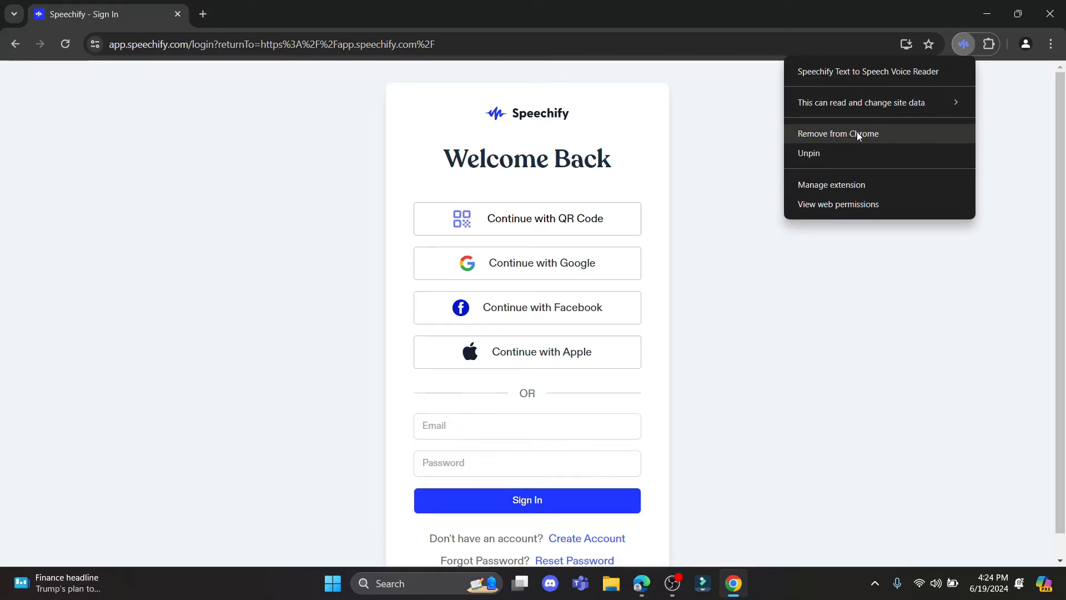
- Choose Remove from Chrome for Speechify in the Extensions panel, reaching the removal confirmation
left_click(990, 108)
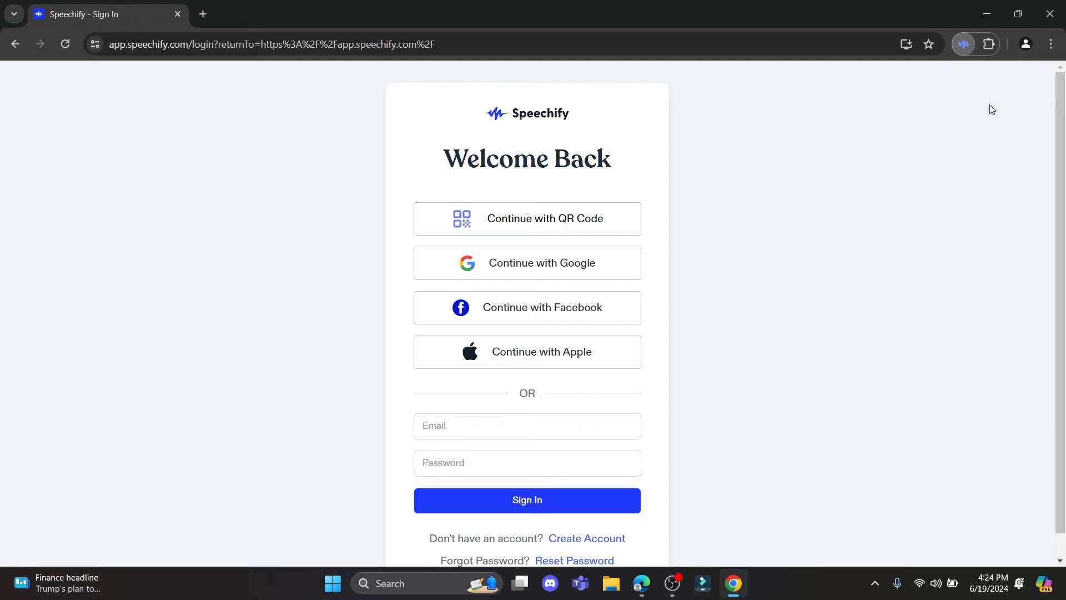
left_click(988, 45)
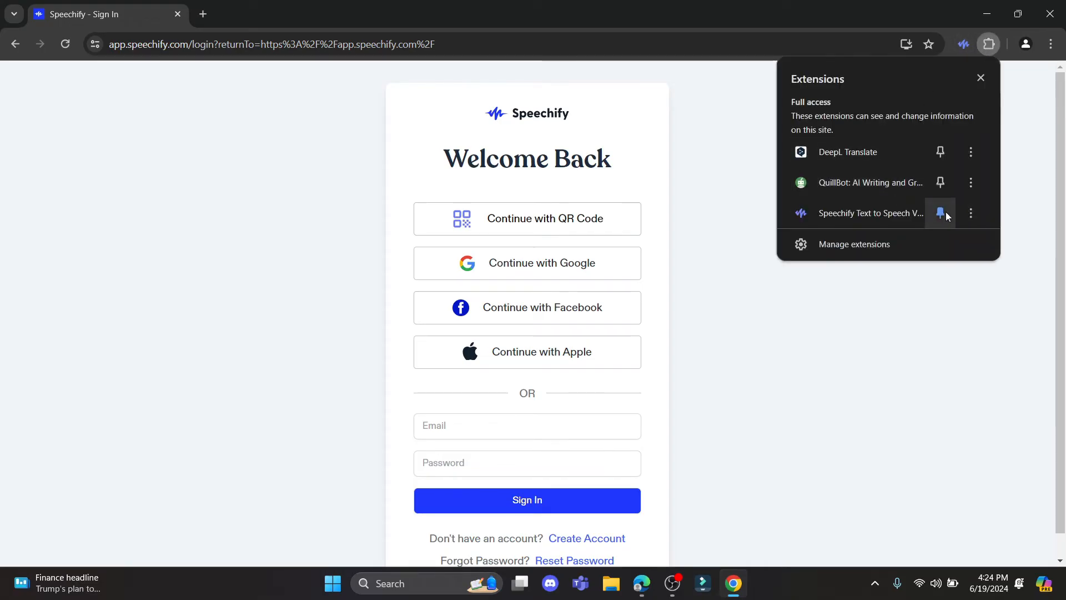
mouse_move(970, 212)
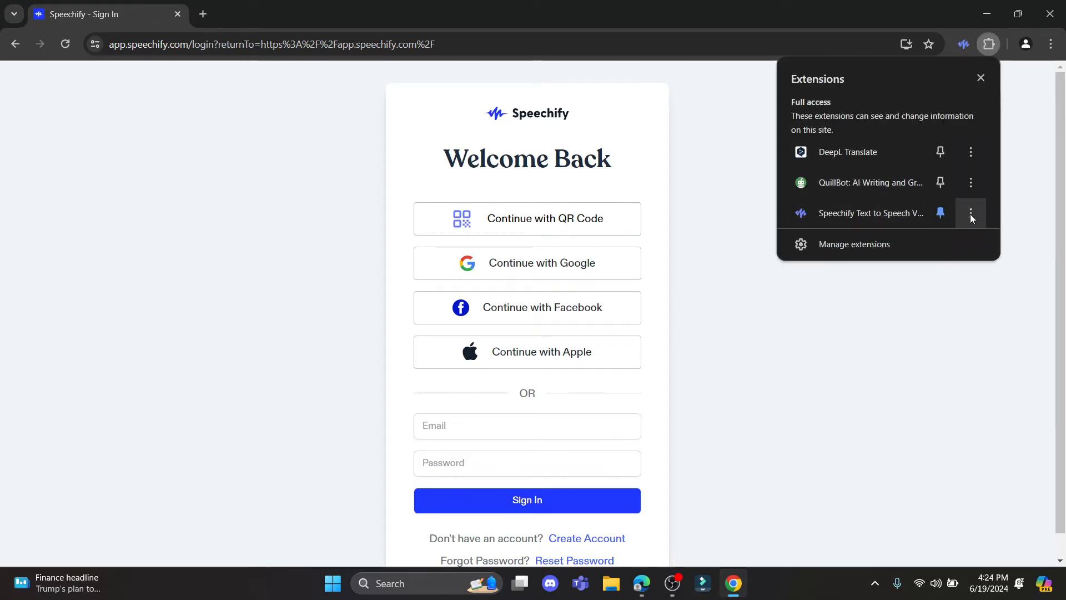
mouse_move(970, 212)
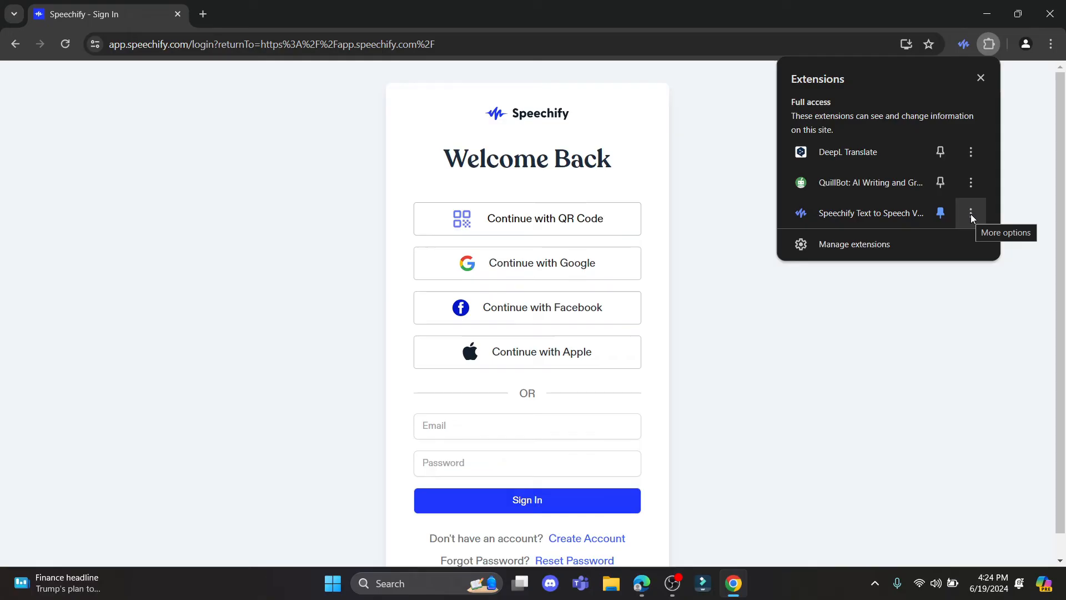
left_click(969, 213)
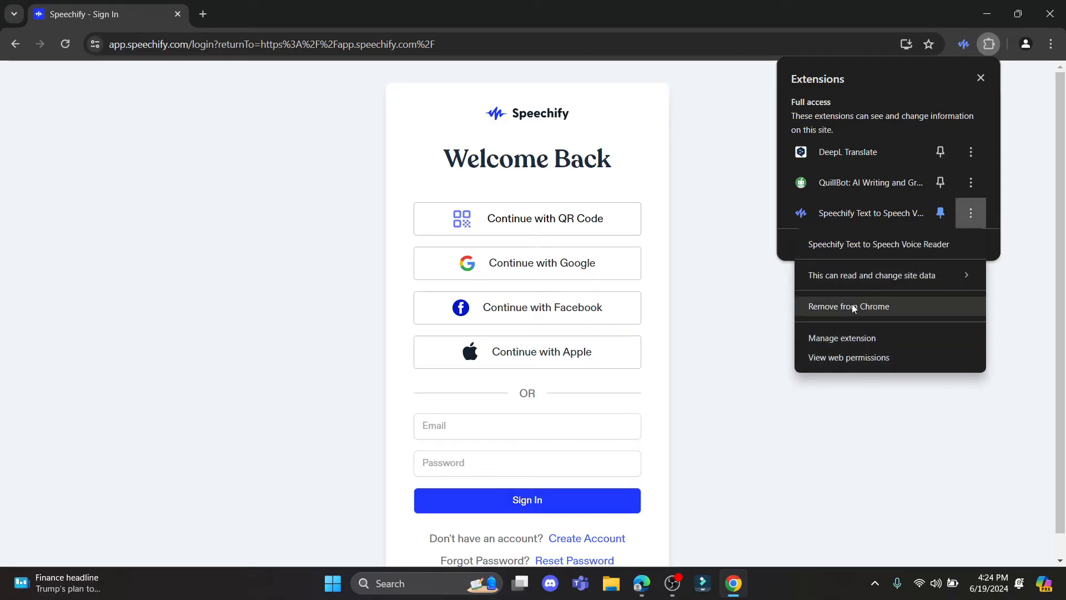
left_click(848, 305)
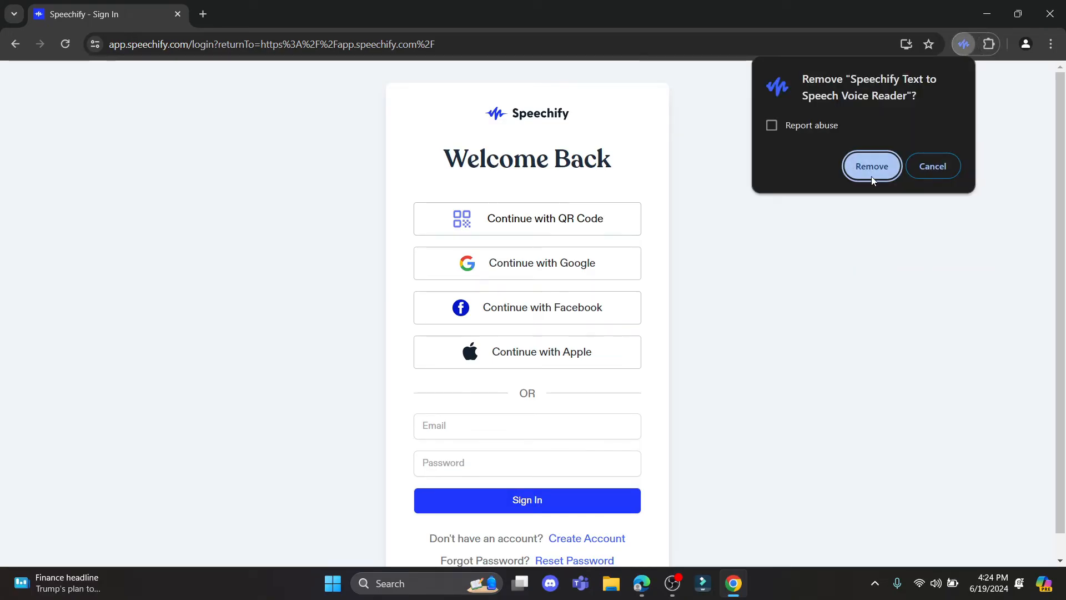
left_click(871, 166)
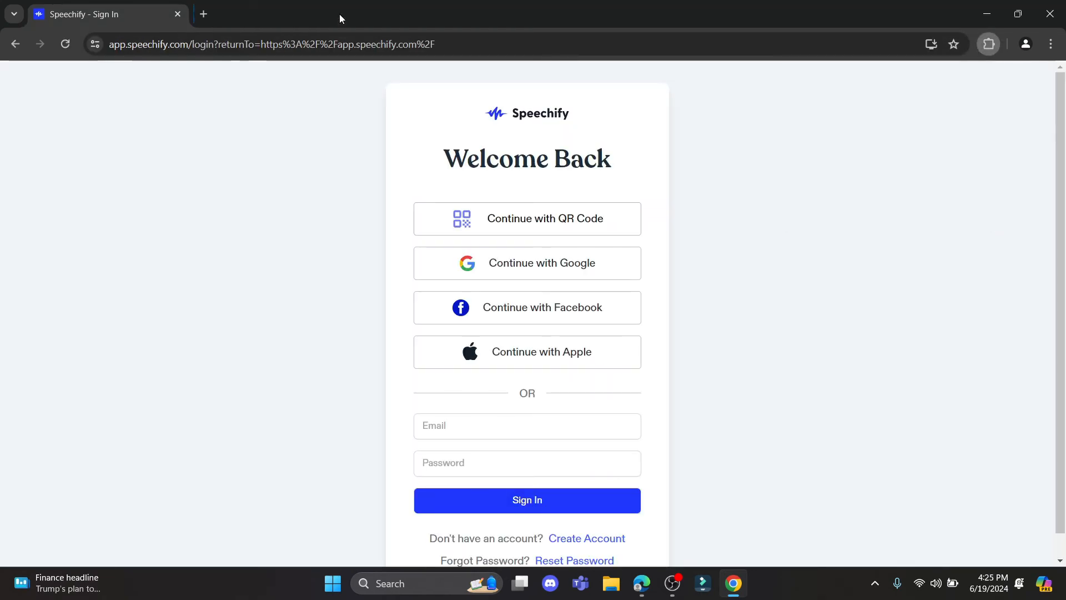
mouse_move(760, 213)
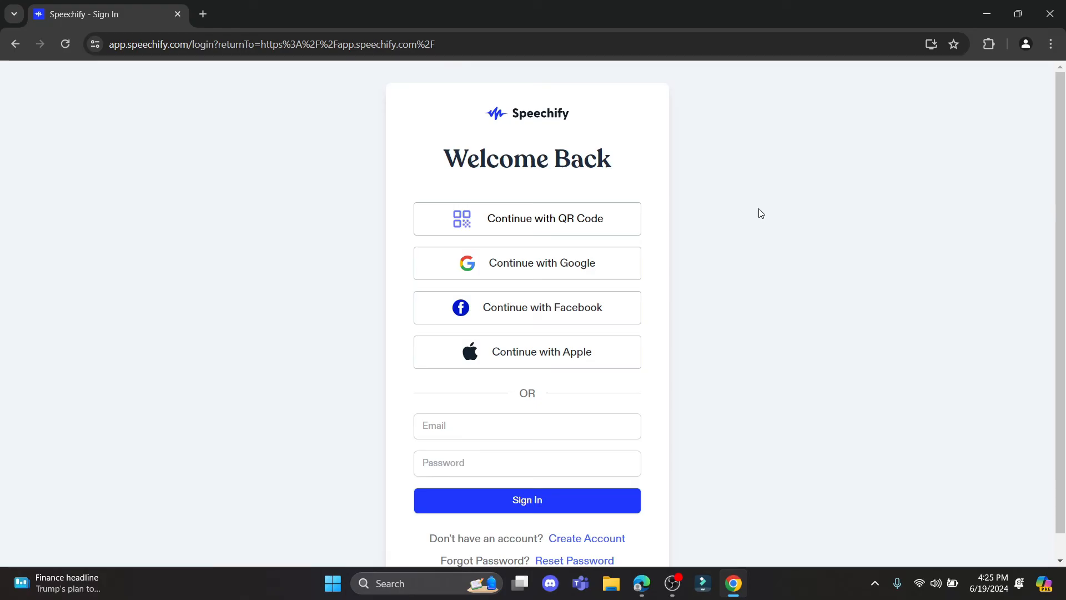
mouse_move(297, 6)
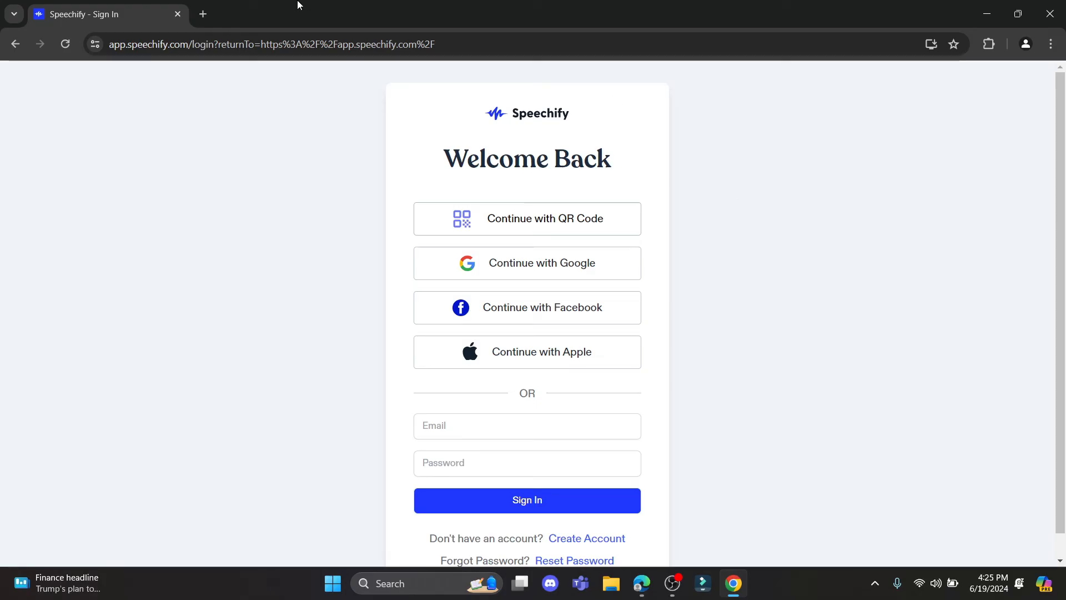
mouse_move(755, 174)
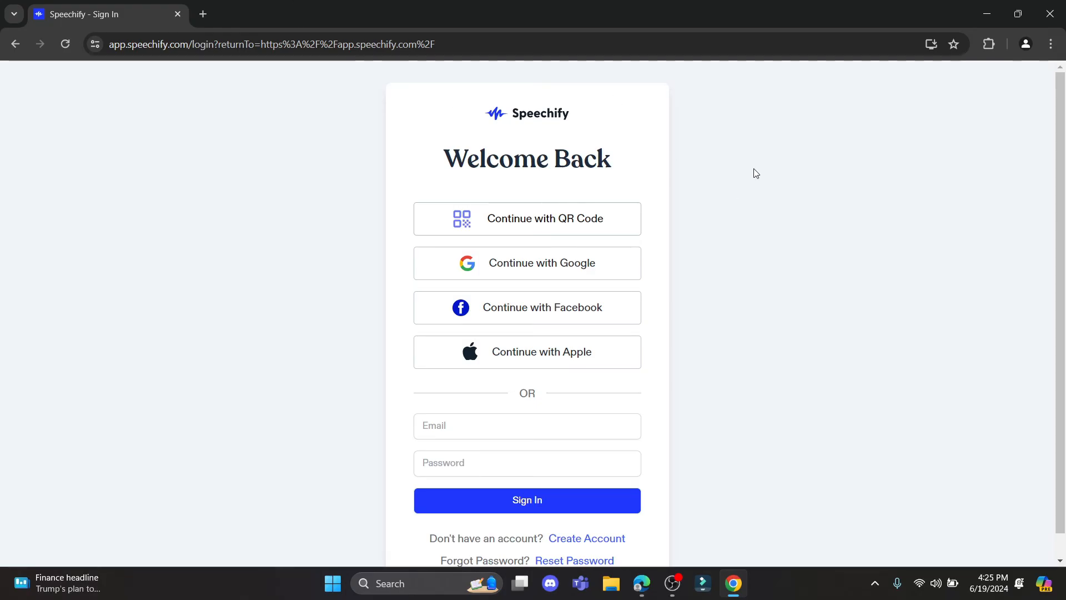